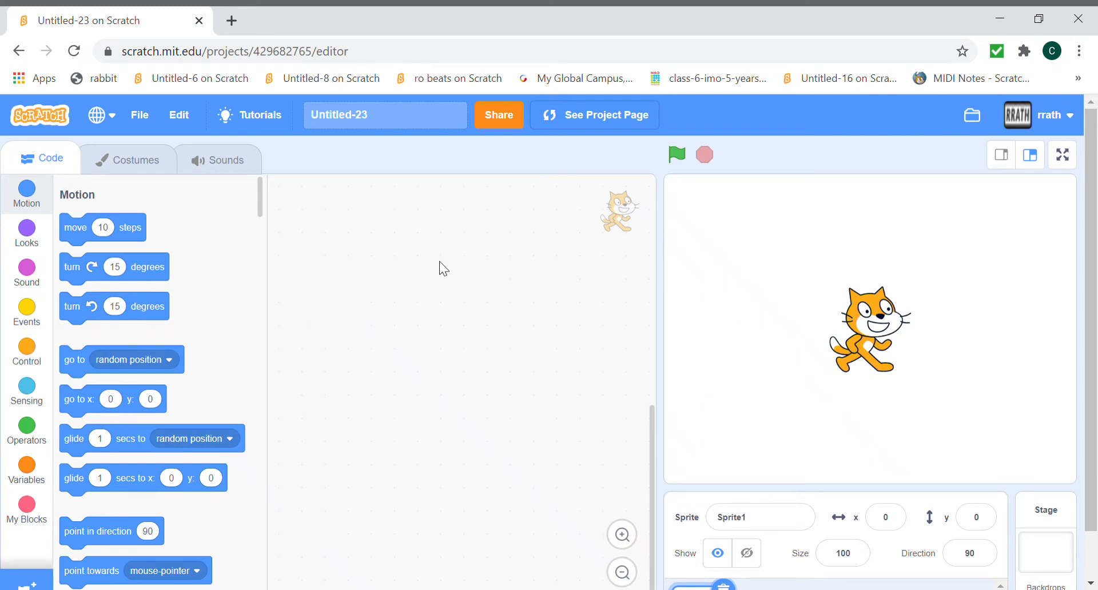
pyautogui.moveTo(411, 273)
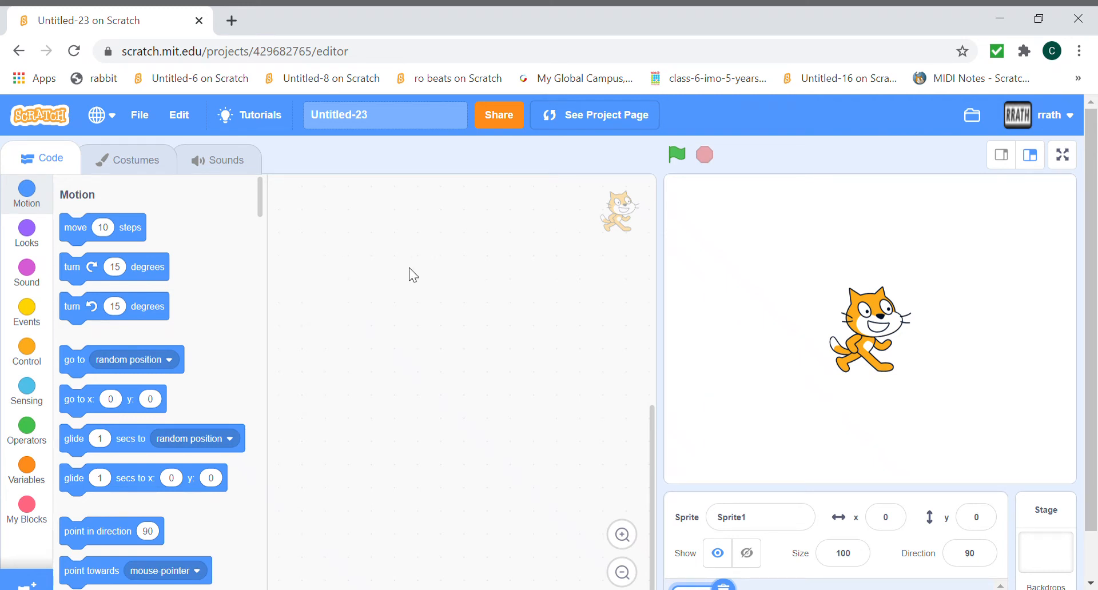
pyautogui.moveTo(417, 268)
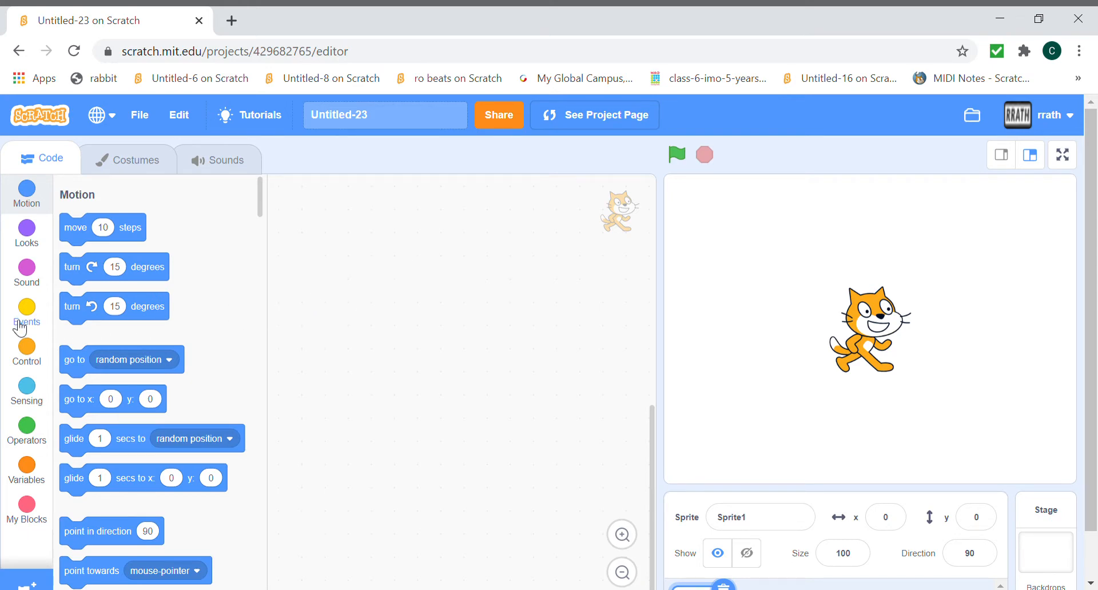
# - Start the cat's script with a 'when this sprite clicked' hat block from Events
pyautogui.click(26, 307)
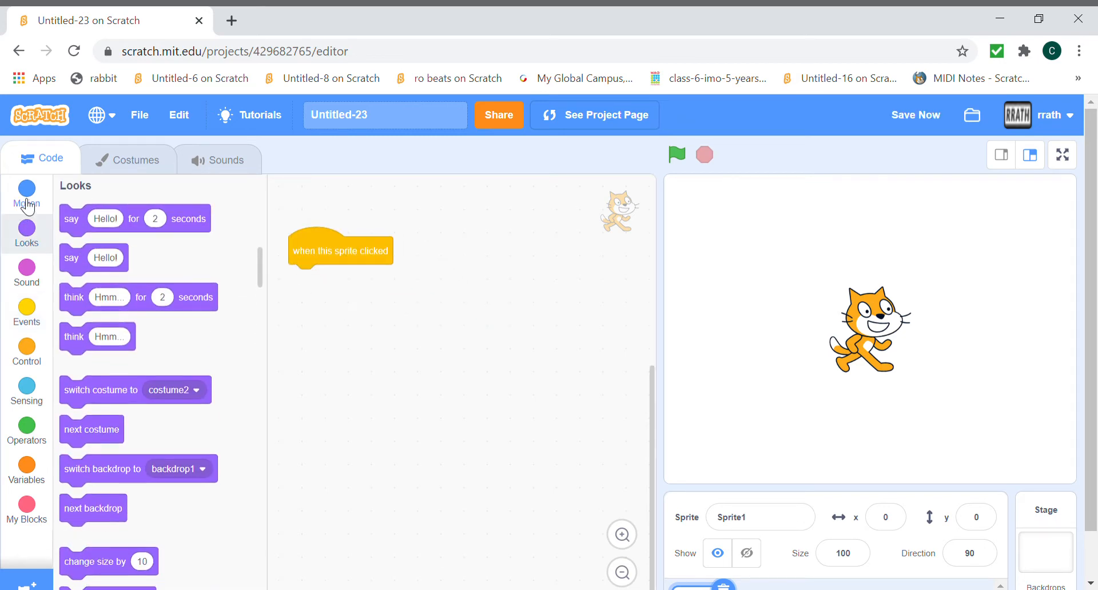
pyautogui.click(27, 311)
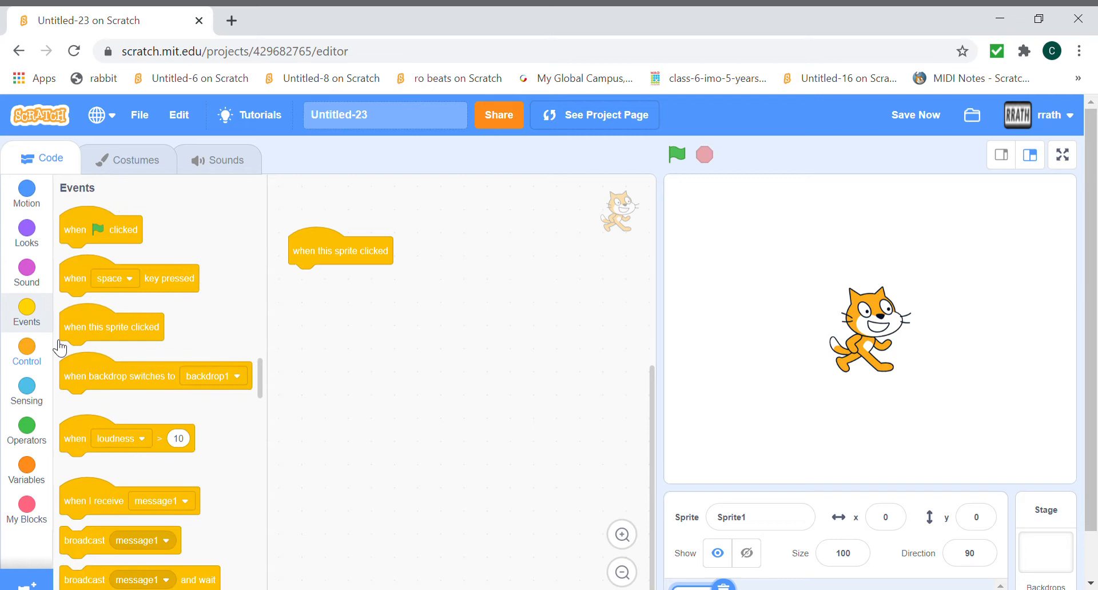
pyautogui.scroll(-3)
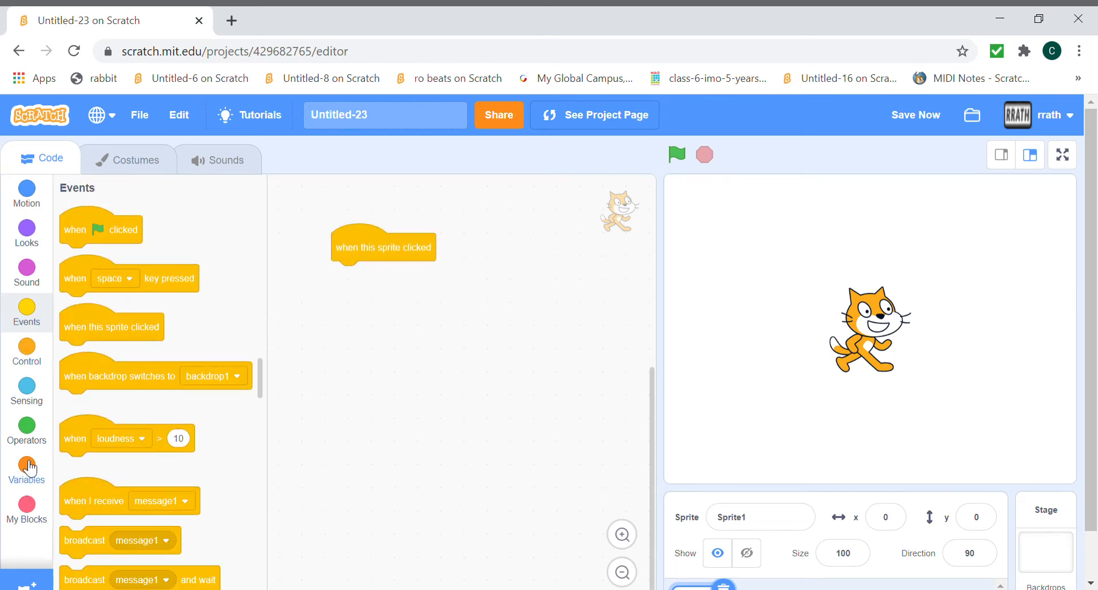
# - Create the Score variable and add 'change Score by 1' under the sprite-click hat
pyautogui.write('so')
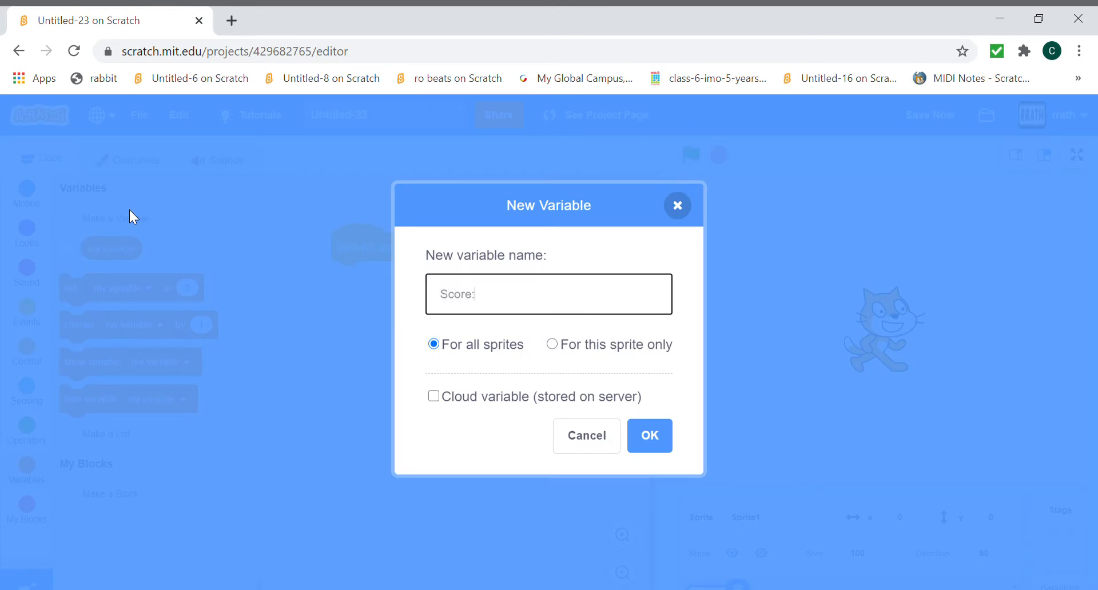
pyautogui.click(648, 436)
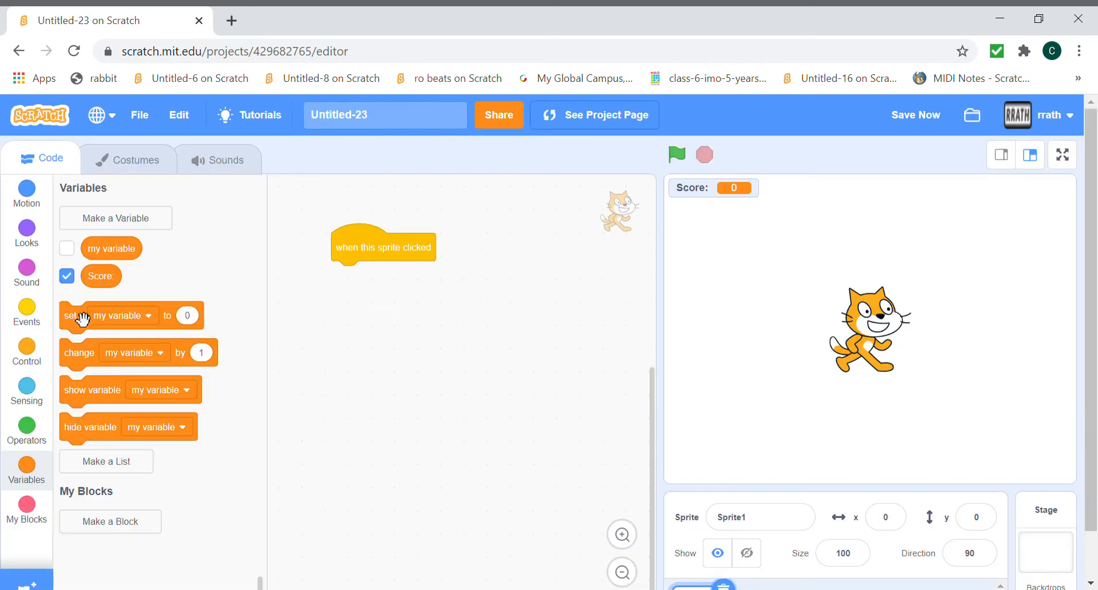
pyautogui.moveTo(80, 314); pyautogui.dragTo(342, 275)
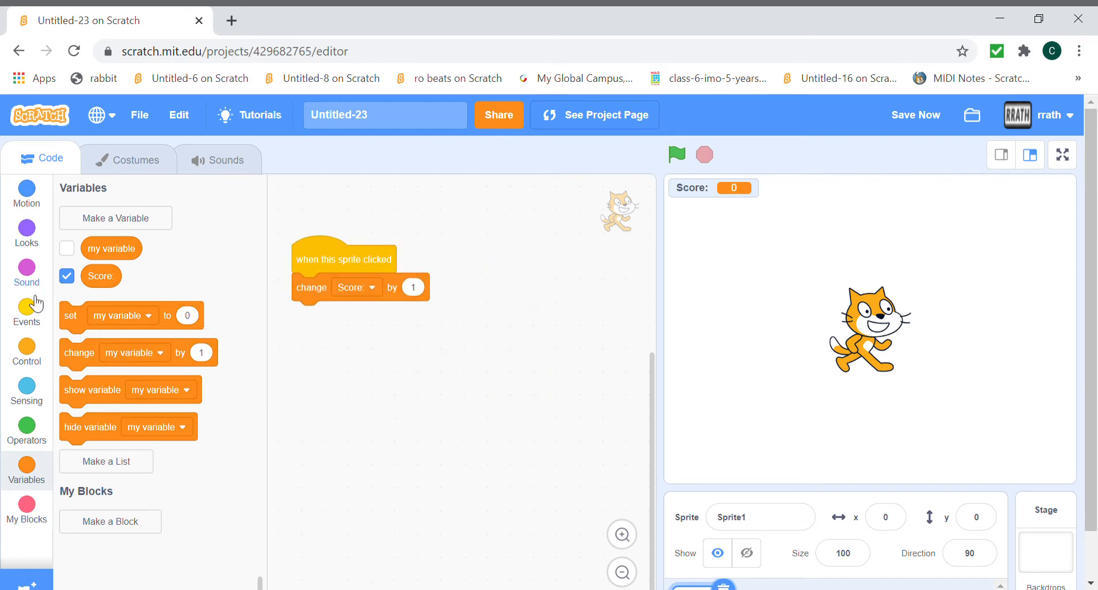
# - Add a 'when flag clicked' script that sets Score to 0
pyautogui.click(27, 312)
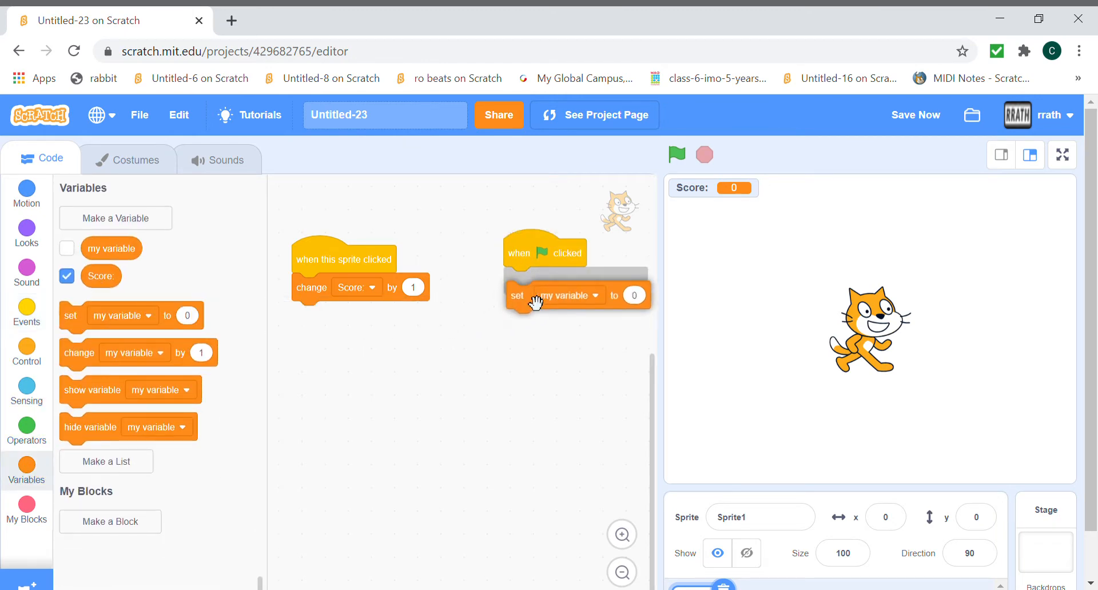
pyautogui.click(565, 295)
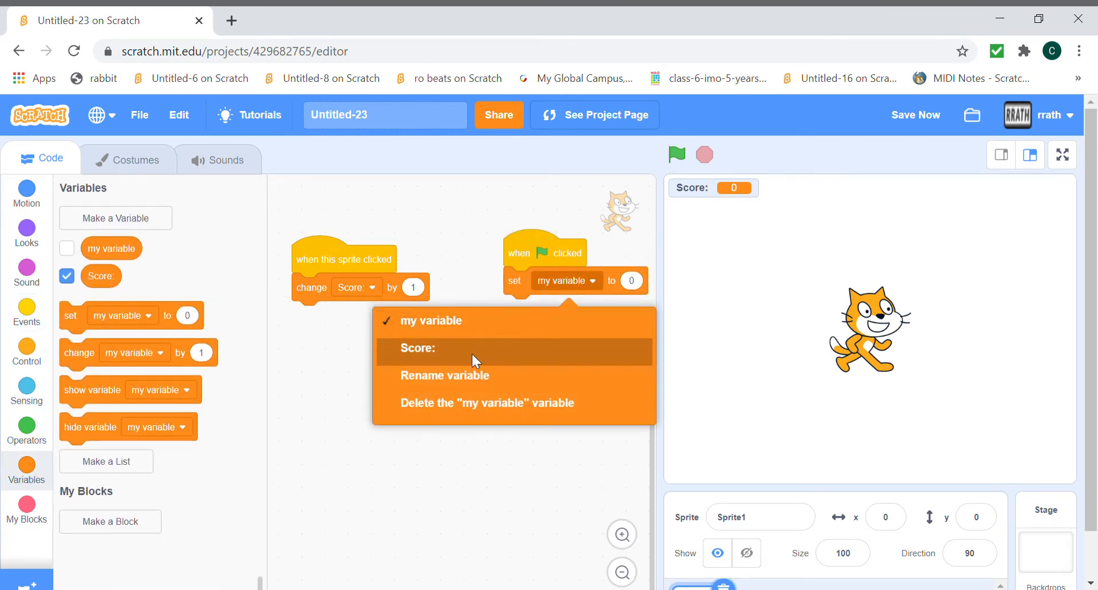
pyautogui.click(419, 348)
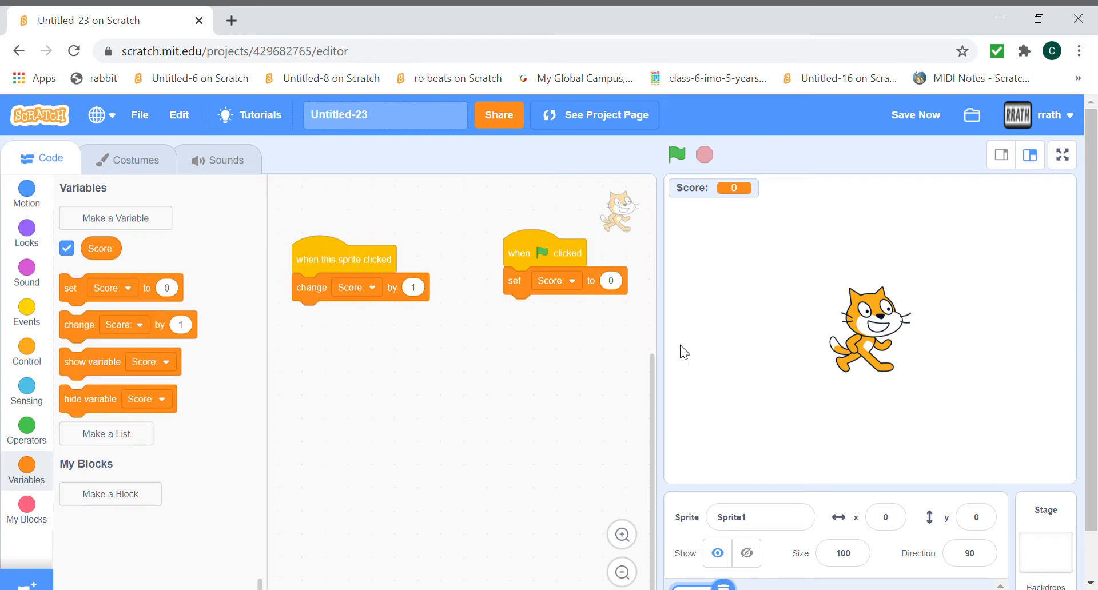
pyautogui.moveTo(400, 330)
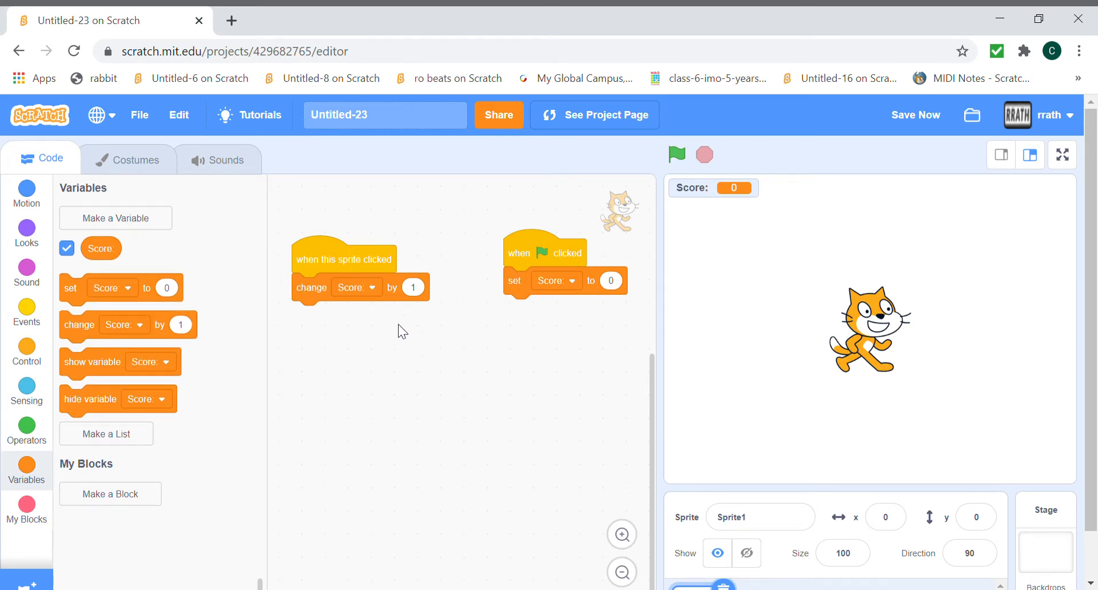
# - Create a cloud variable named High Score
pyautogui.click(115, 218)
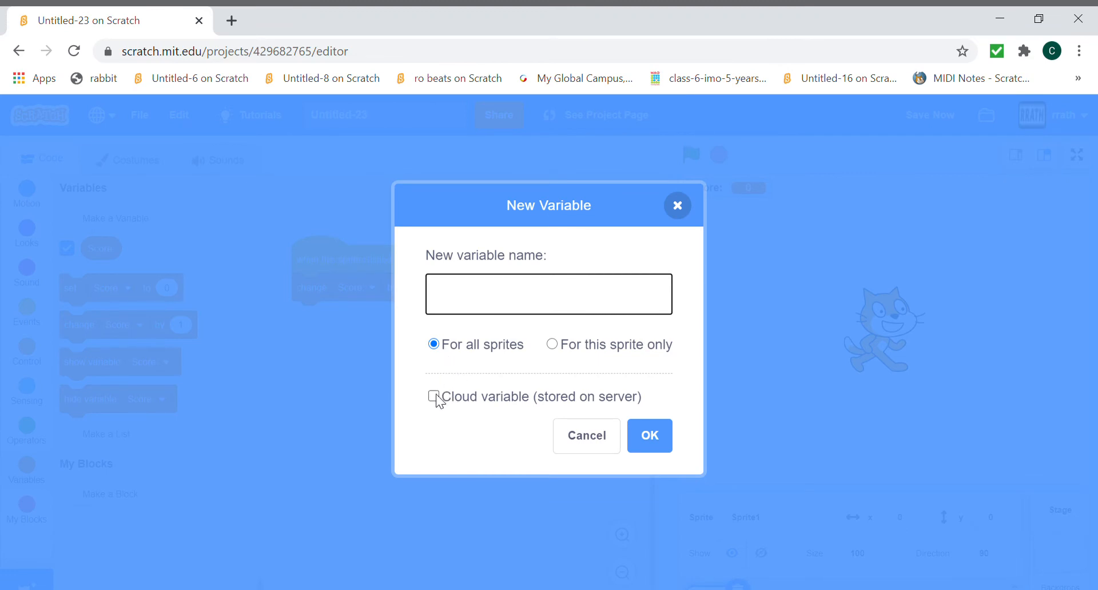
pyautogui.click(434, 396)
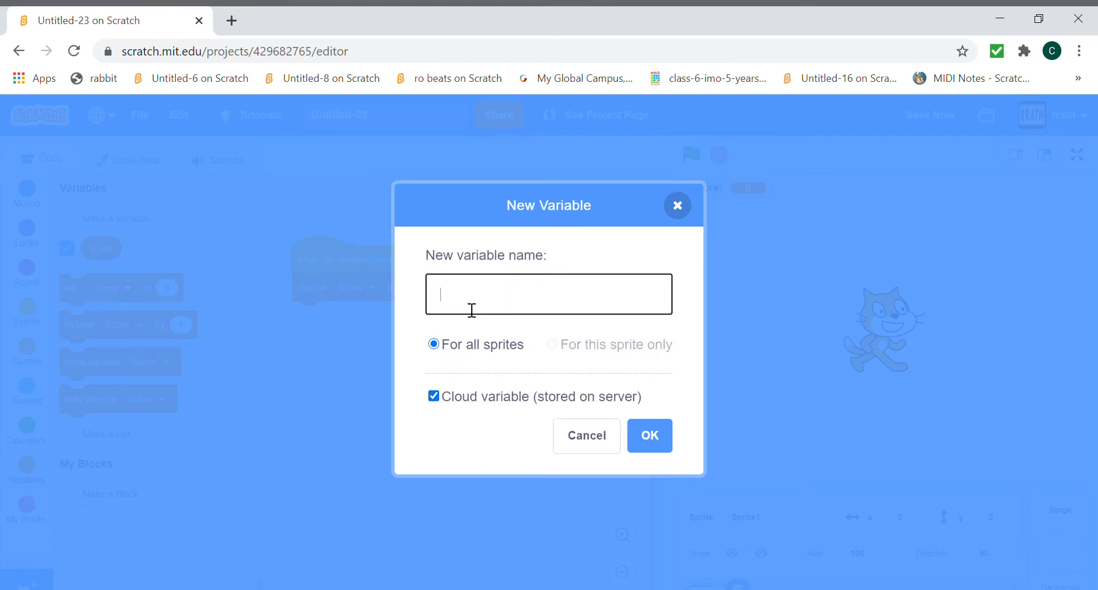
pyautogui.write('High Score:')
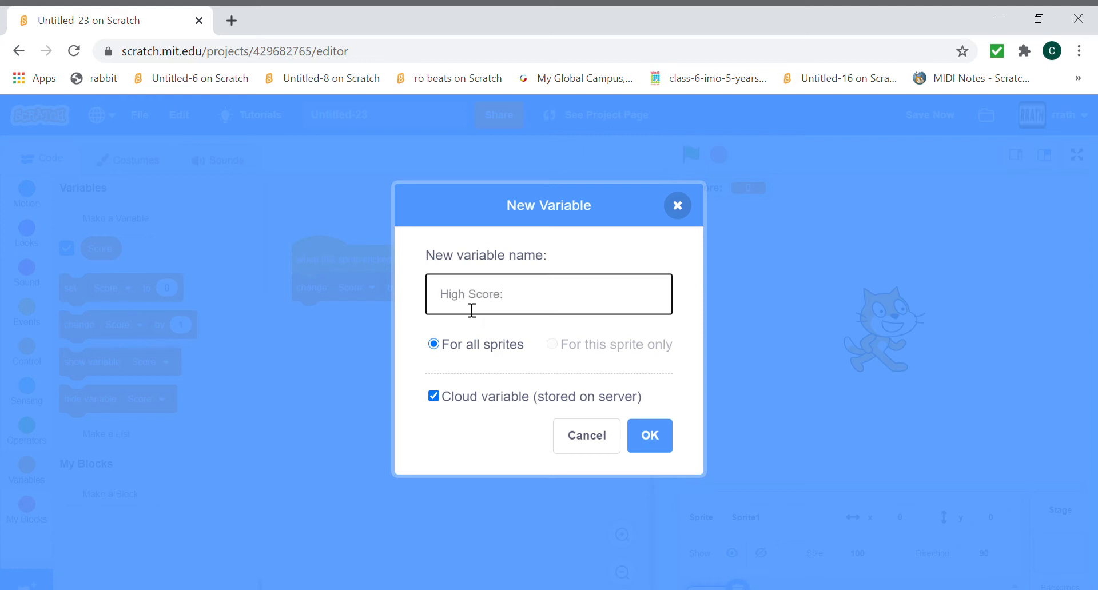
pyautogui.click(649, 436)
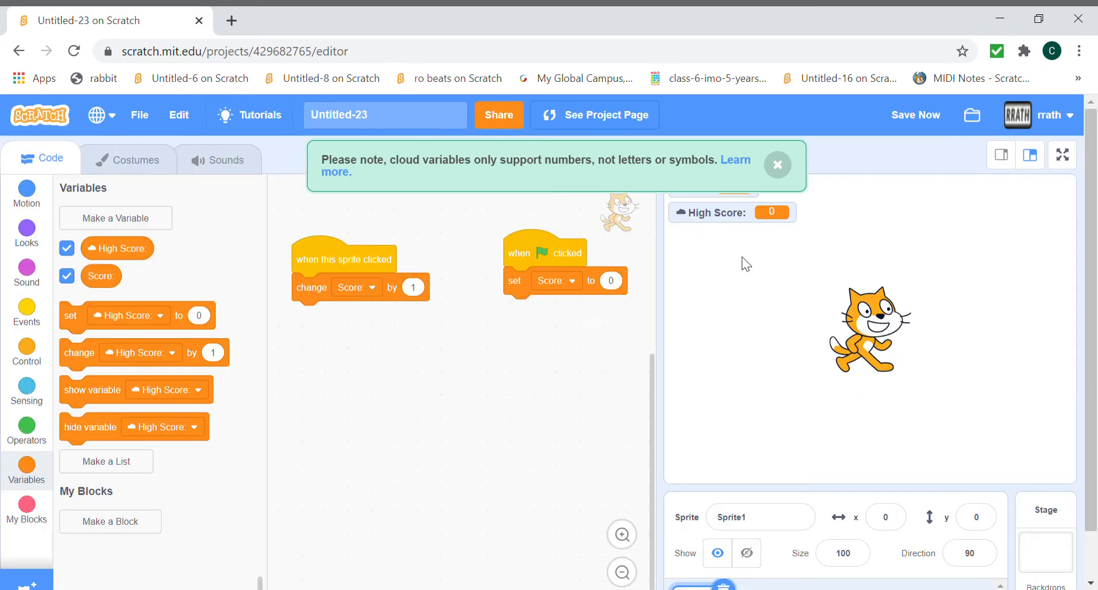
# - Move the High Score monitor to the stage's top-right and dismiss the cloud notice
pyautogui.moveTo(732, 212); pyautogui.dragTo(1010, 187)
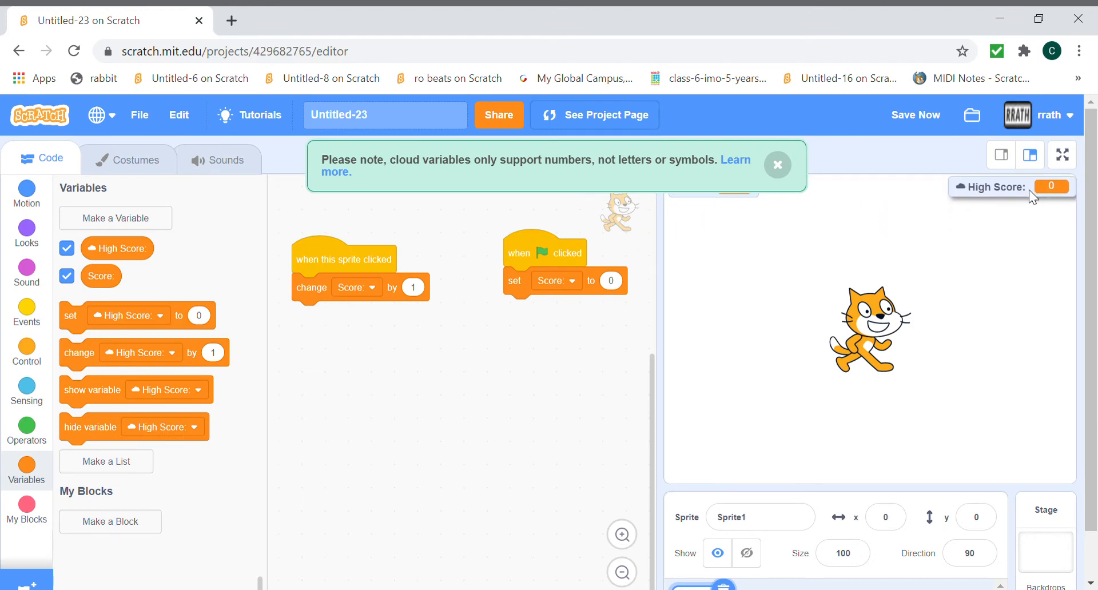
pyautogui.click(778, 165)
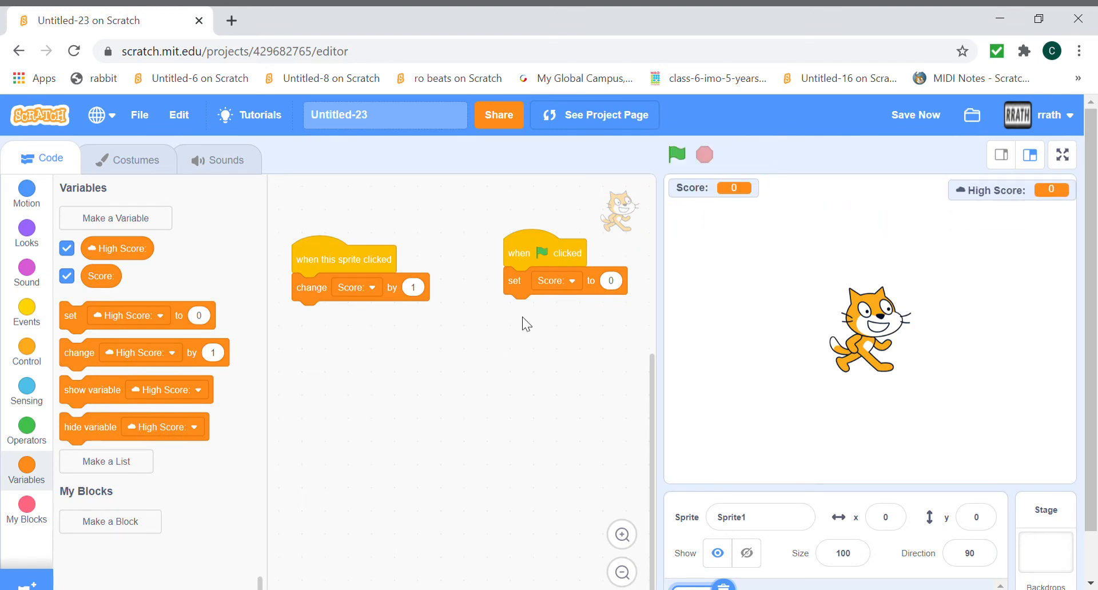
pyautogui.moveTo(552, 330)
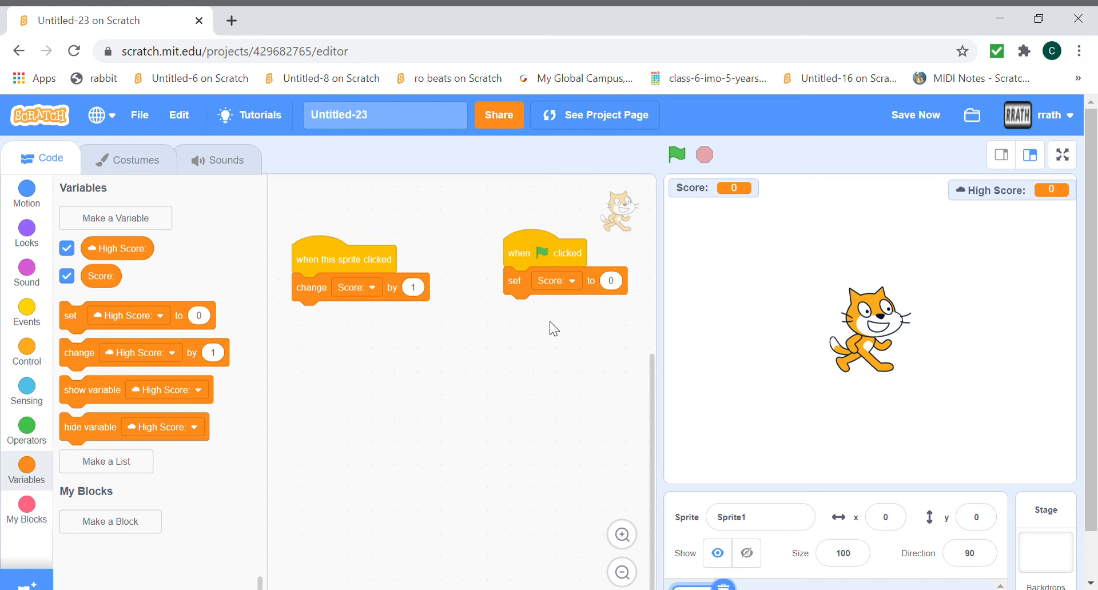
pyautogui.moveTo(510, 250)
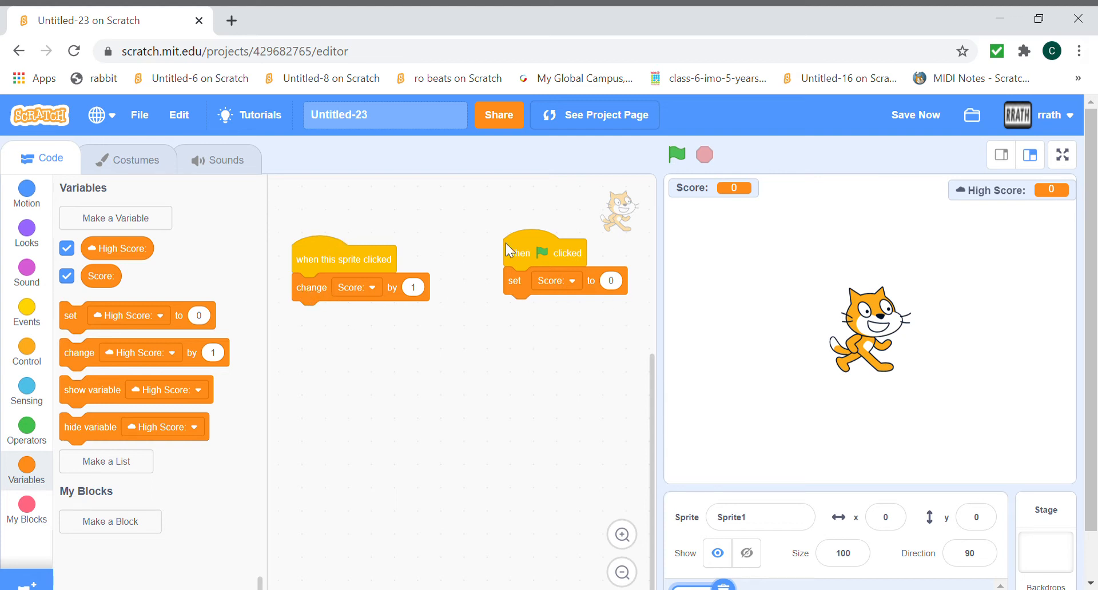
pyautogui.moveTo(510, 249)
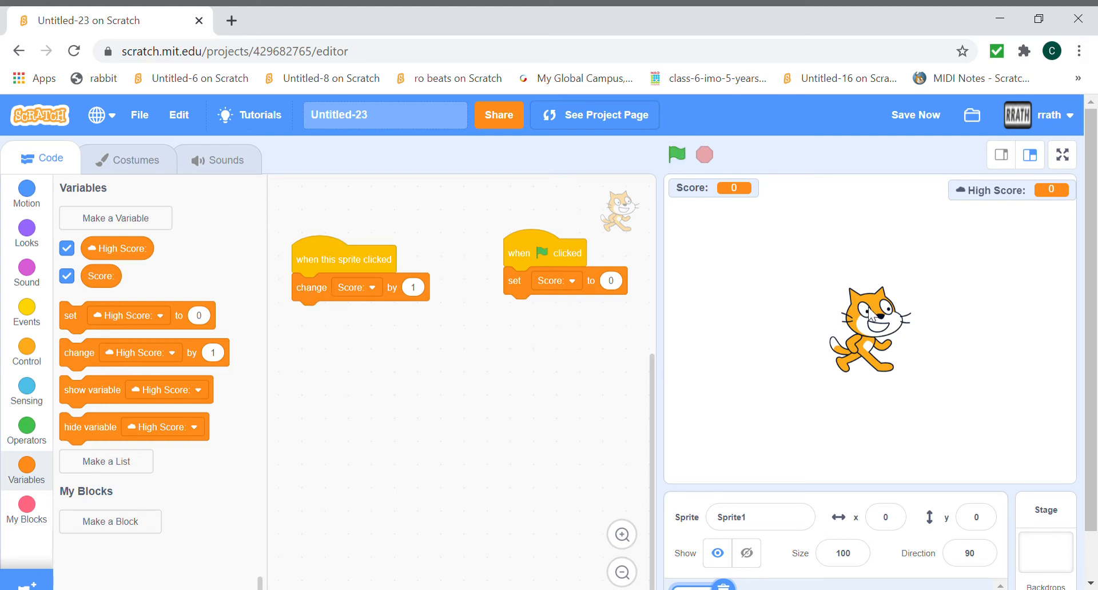
pyautogui.click(868, 332)
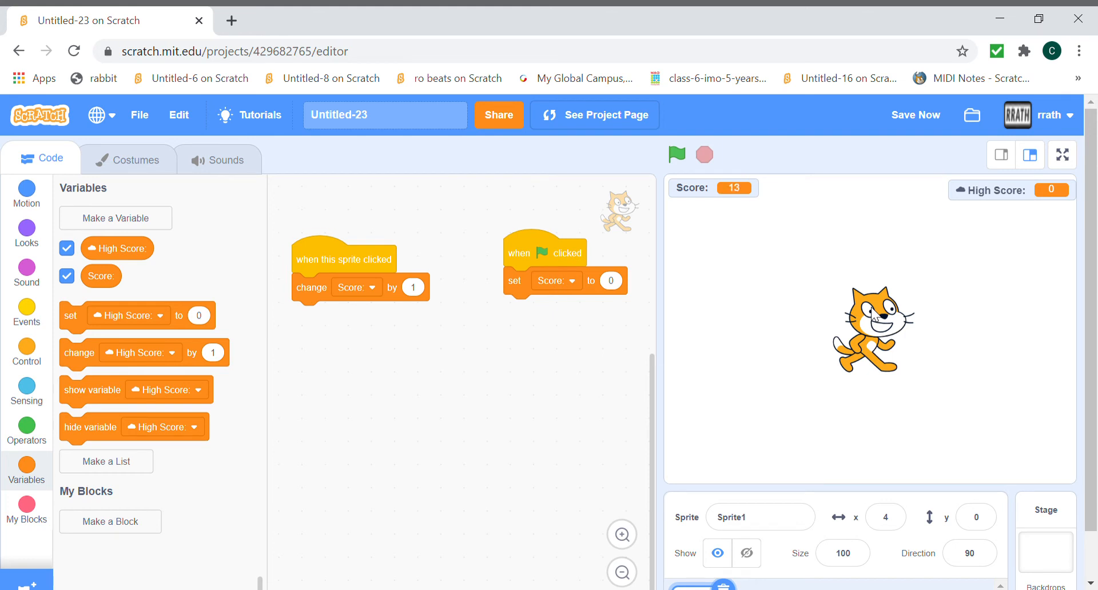
pyautogui.click(677, 154)
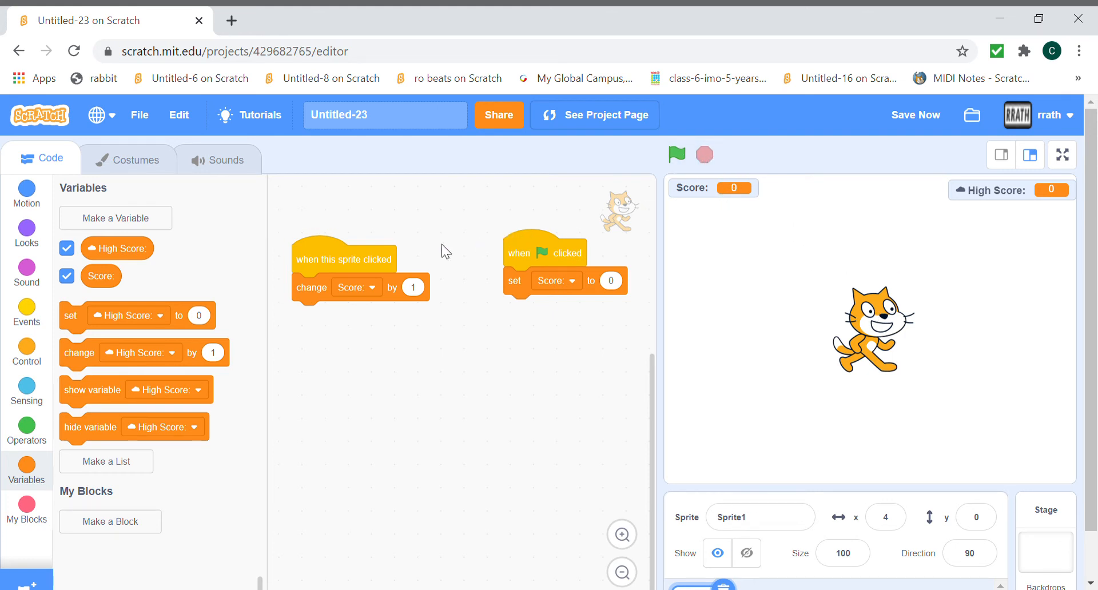
pyautogui.click(26, 311)
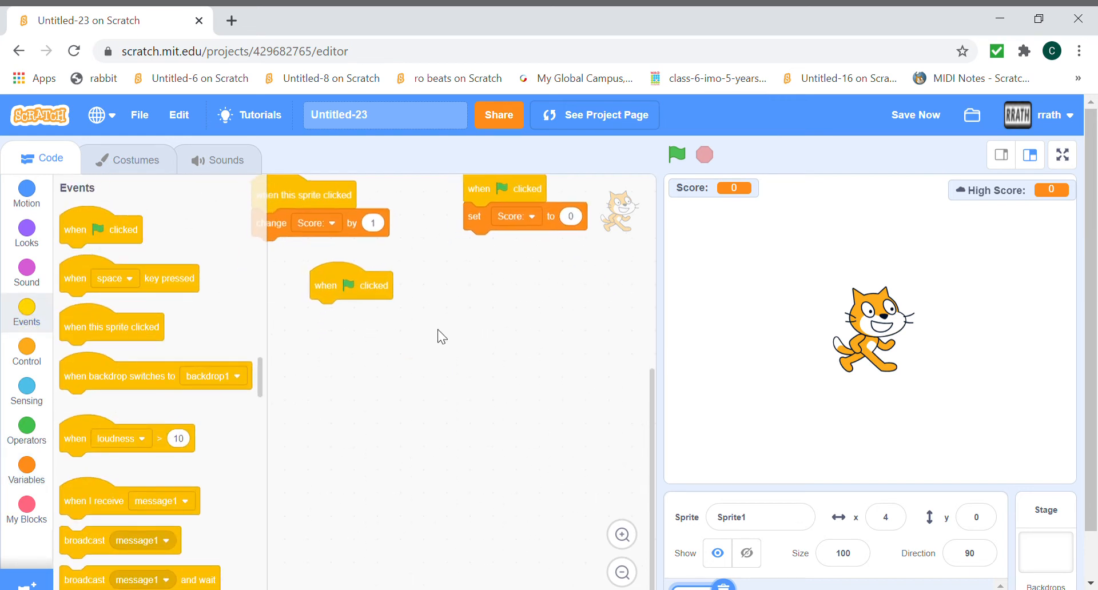
# - Attach a forever loop with an if-then check under the green-flag script
pyautogui.click(26, 353)
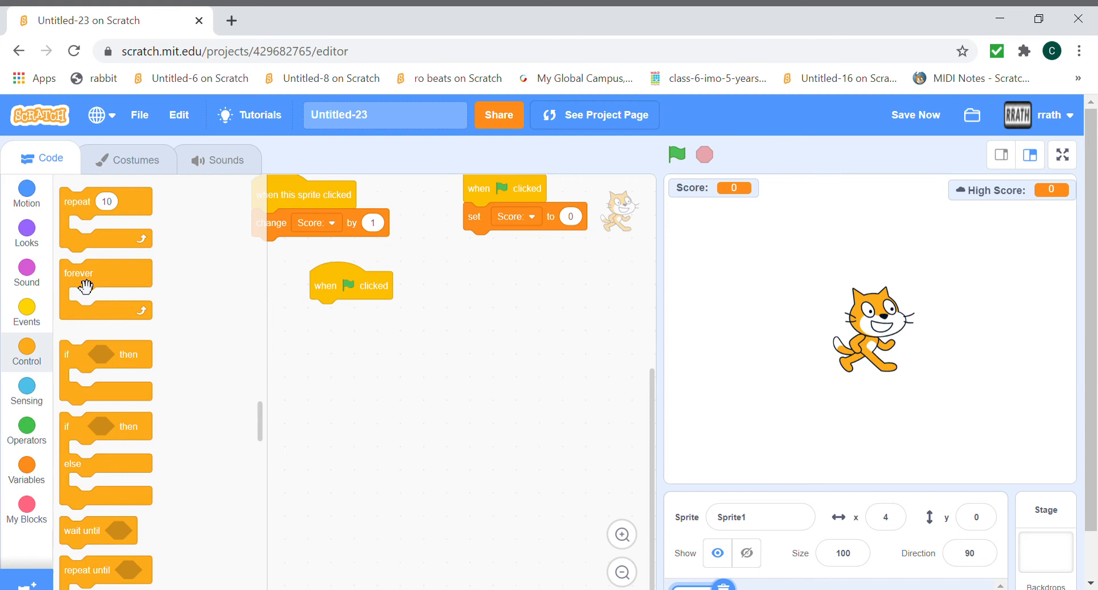
pyautogui.moveTo(105, 273); pyautogui.dragTo(518, 364)
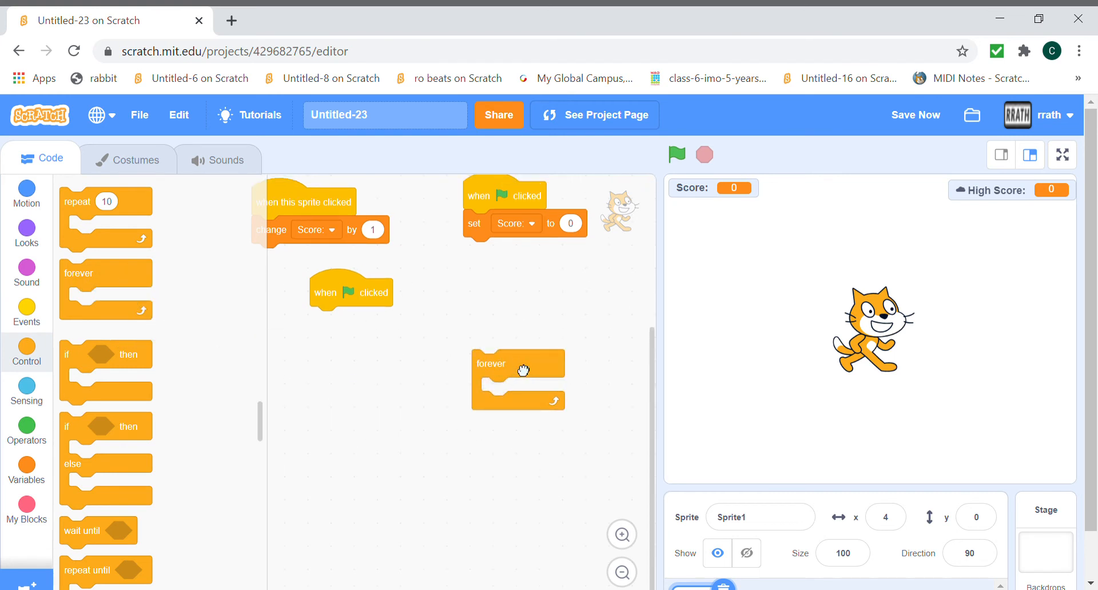
pyautogui.moveTo(492, 364); pyautogui.dragTo(327, 320)
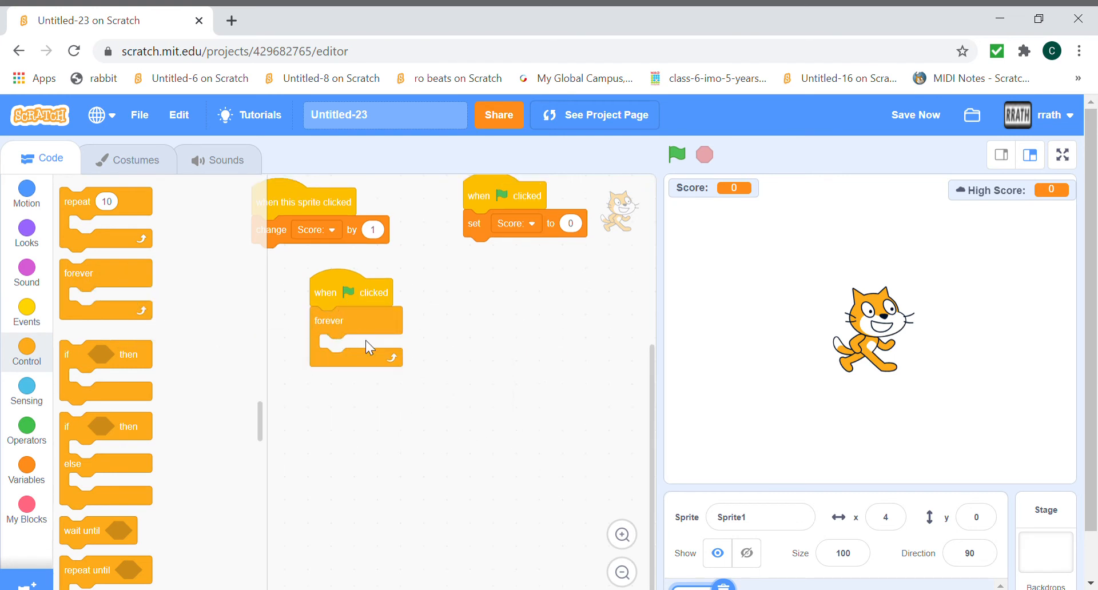
pyautogui.moveTo(97, 354)
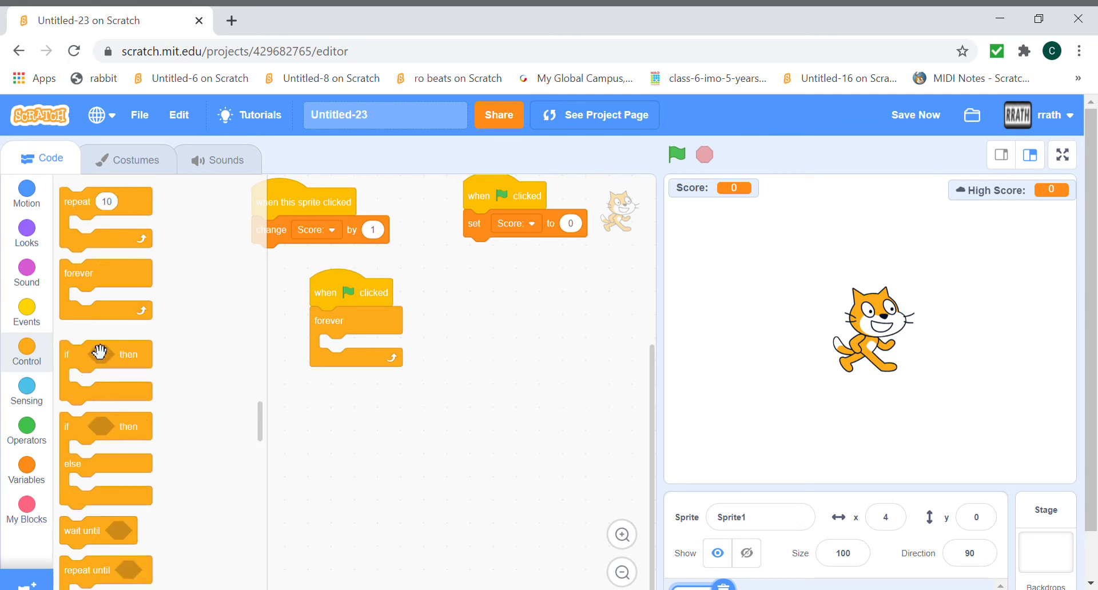
pyautogui.moveTo(105, 354); pyautogui.dragTo(357, 348)
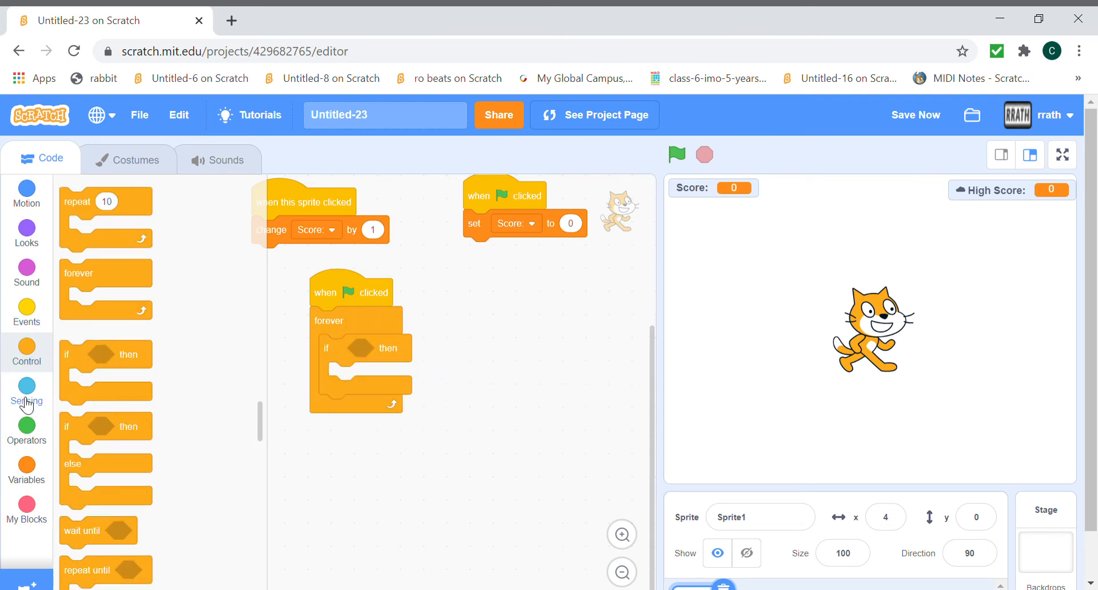
# - Build the Score > High Score test with 'set High Score to Score' and fit it into the if
pyautogui.click(26, 429)
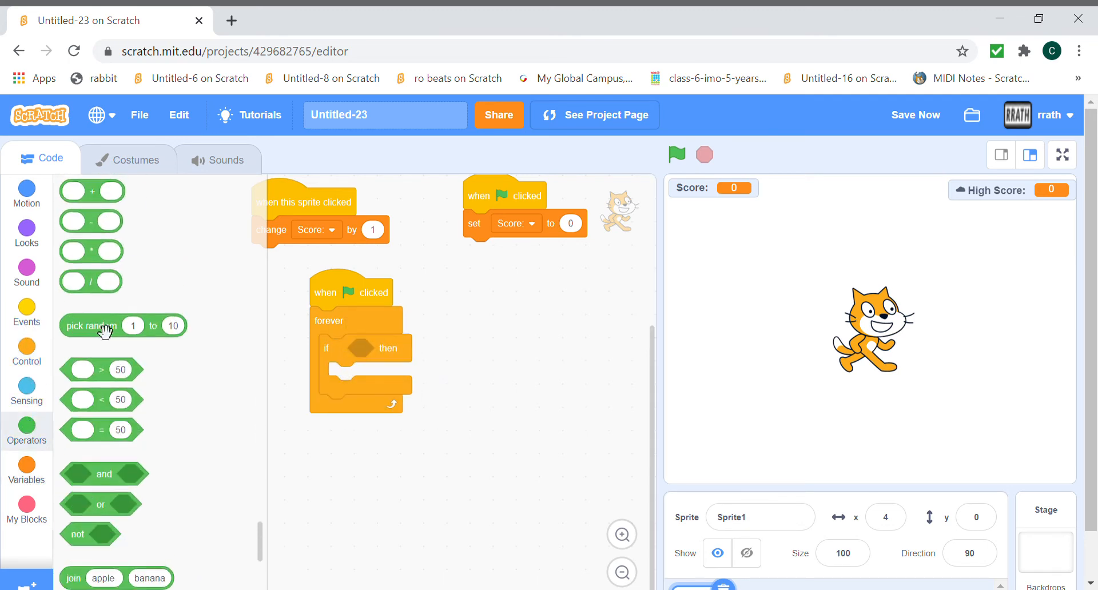
pyautogui.moveTo(101, 369); pyautogui.dragTo(501, 339)
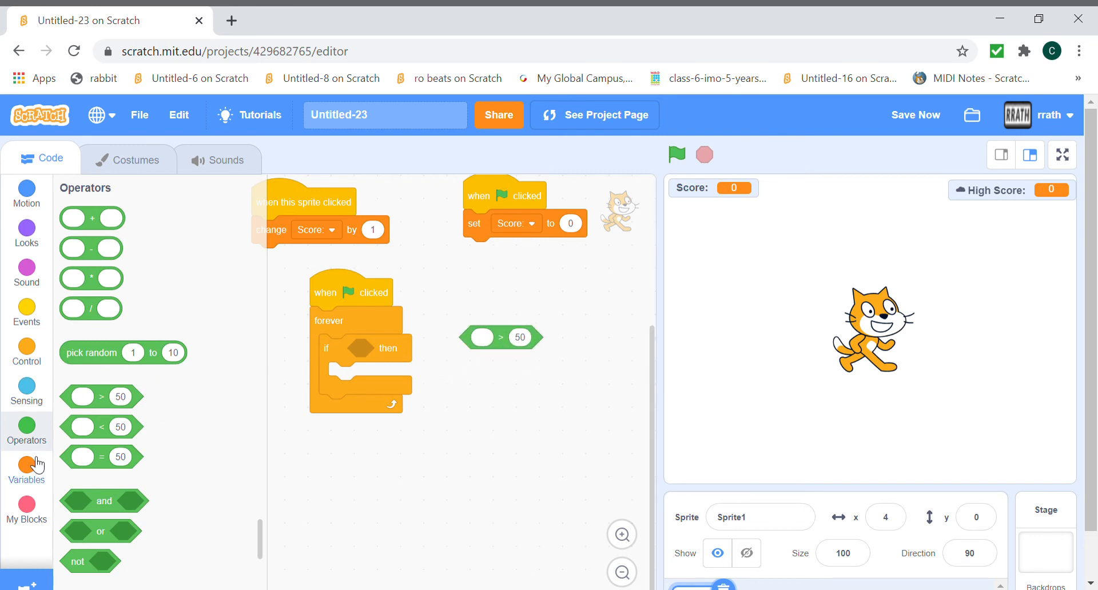
pyautogui.click(27, 465)
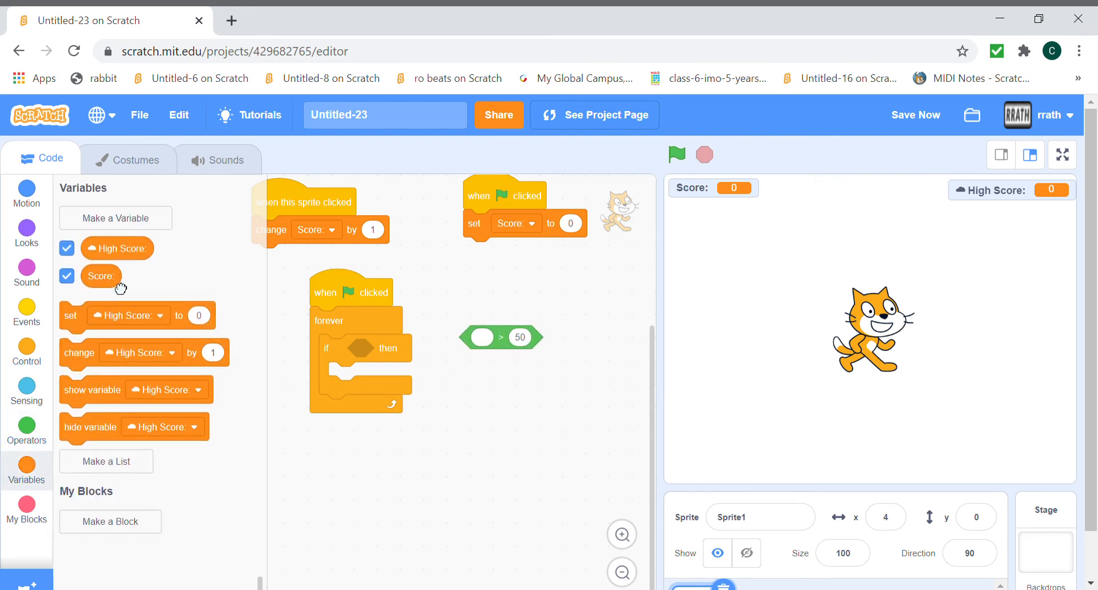
pyautogui.moveTo(101, 275); pyautogui.dragTo(479, 337)
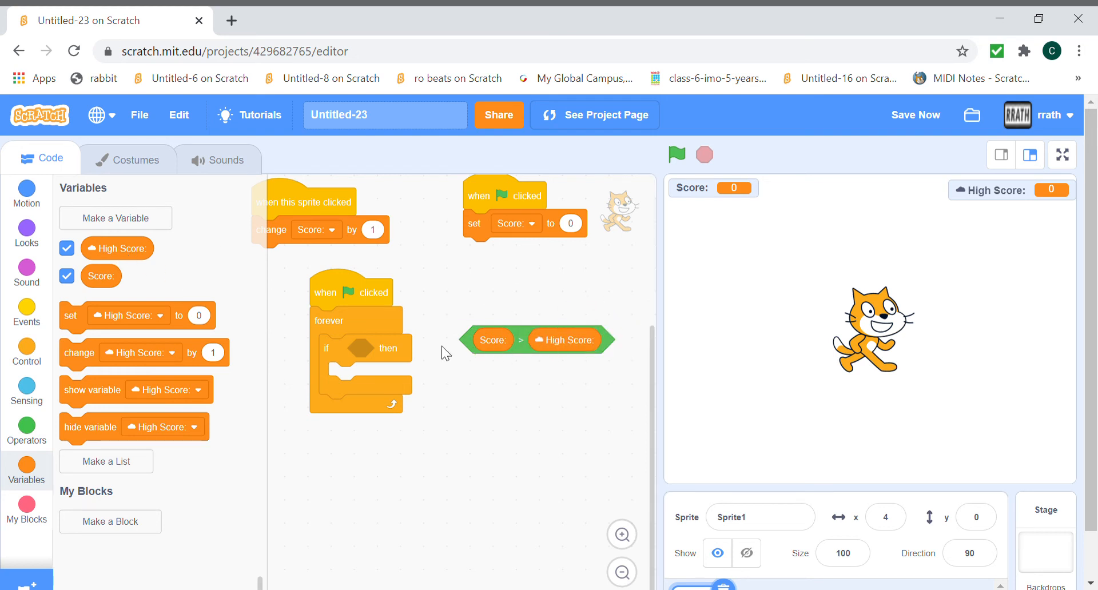
pyautogui.moveTo(494, 339); pyautogui.dragTo(371, 350)
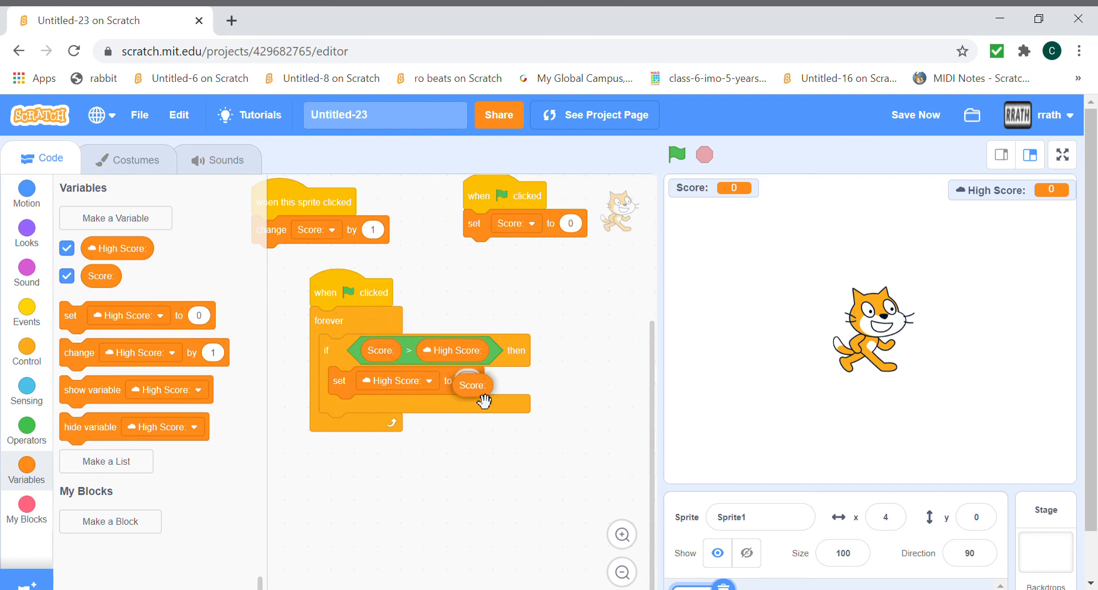
pyautogui.click(677, 154)
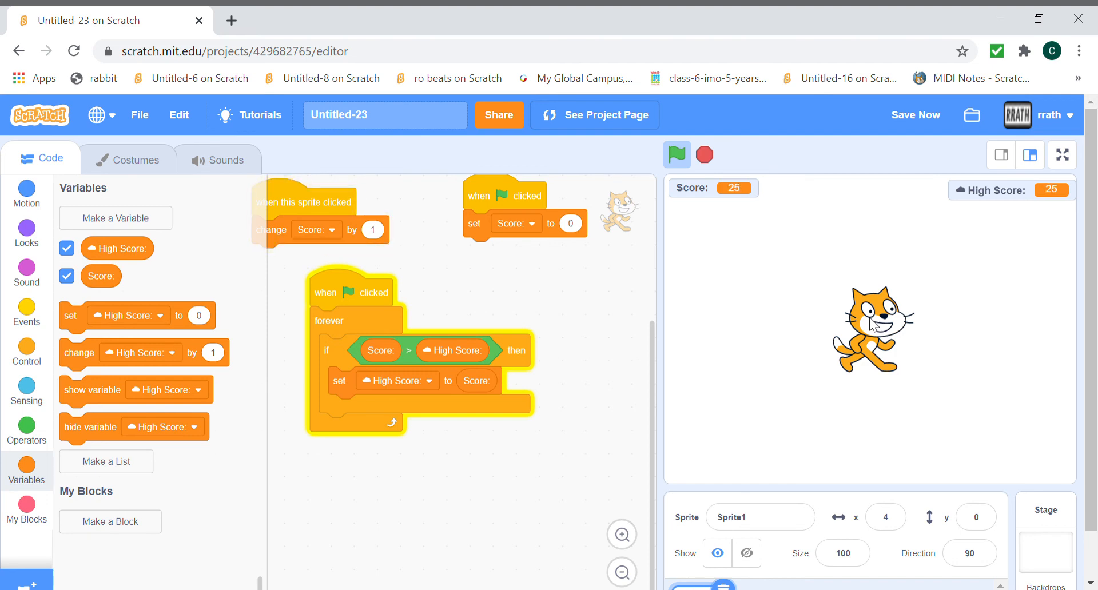
# - Run the project clicking the cat until High Score reaches 48, then stop and save
pyautogui.click(677, 155)
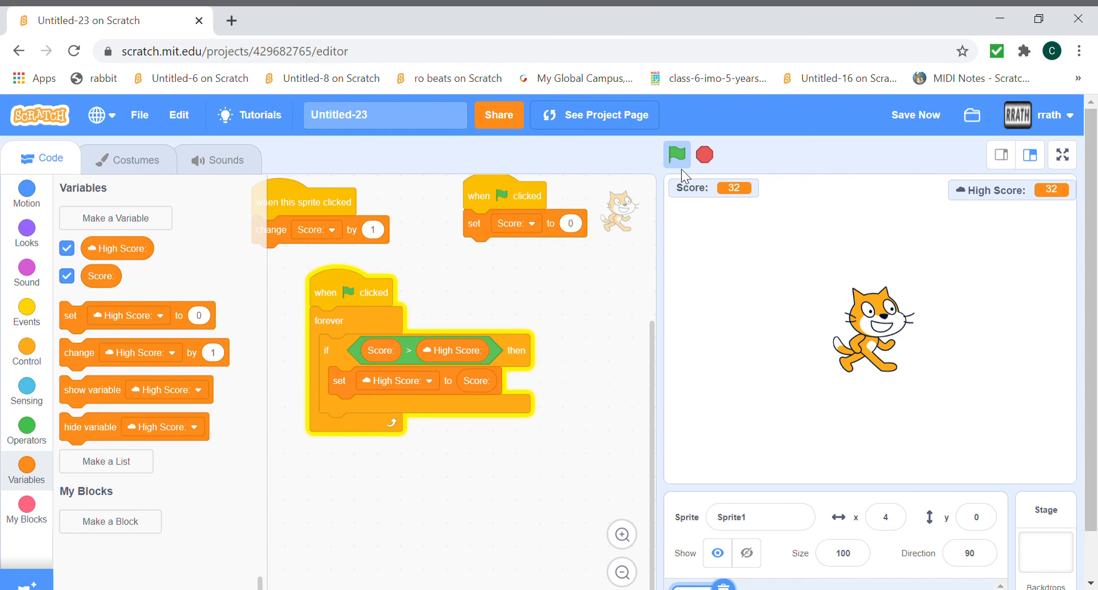
pyautogui.click(677, 154)
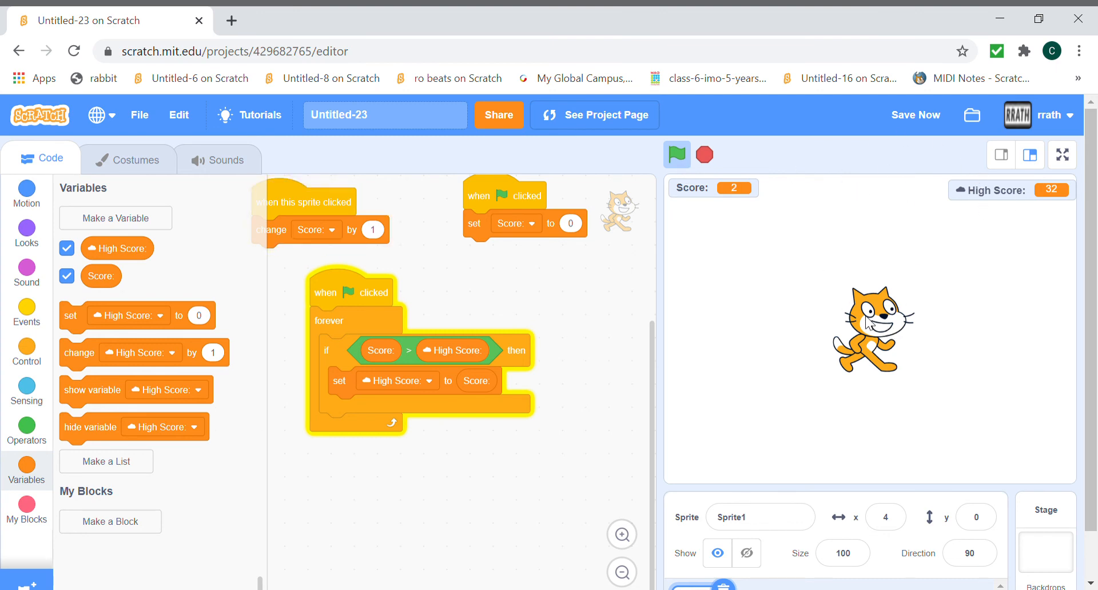
pyautogui.click(871, 326)
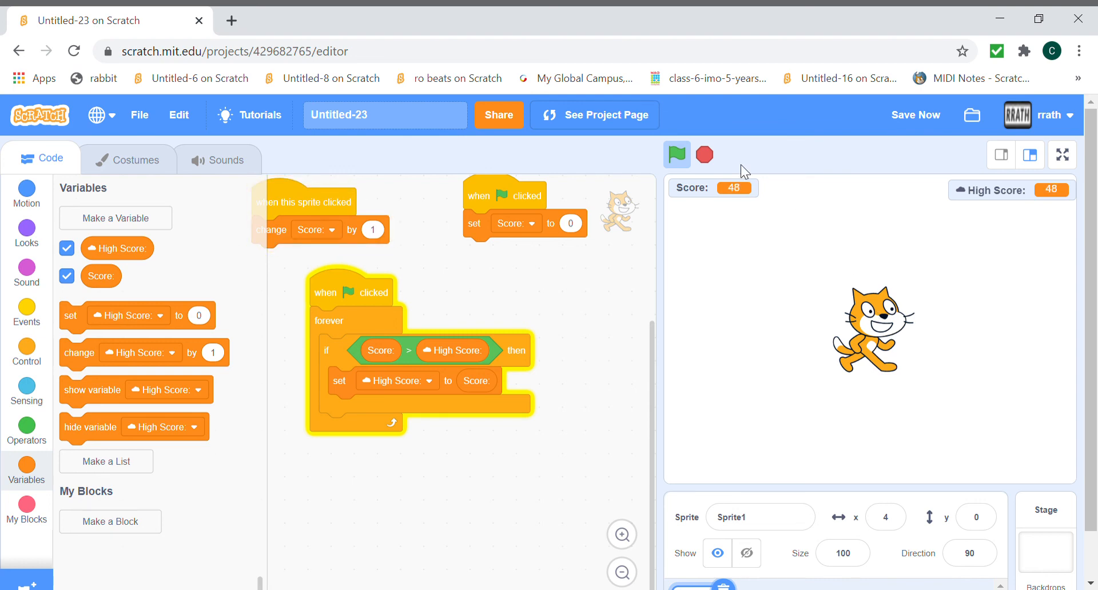
pyautogui.click(705, 154)
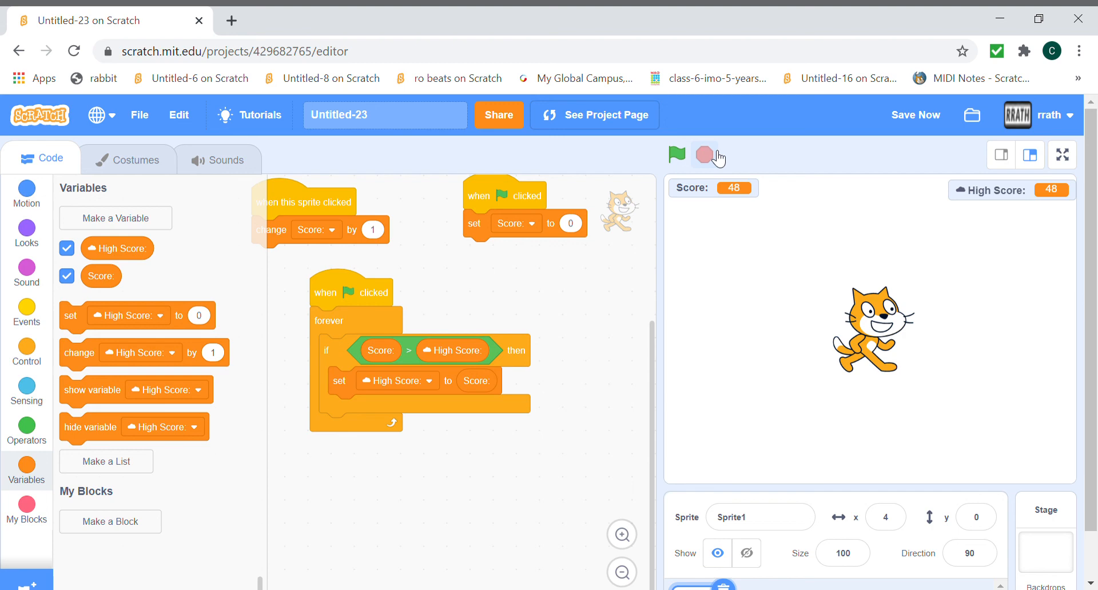
pyautogui.click(915, 114)
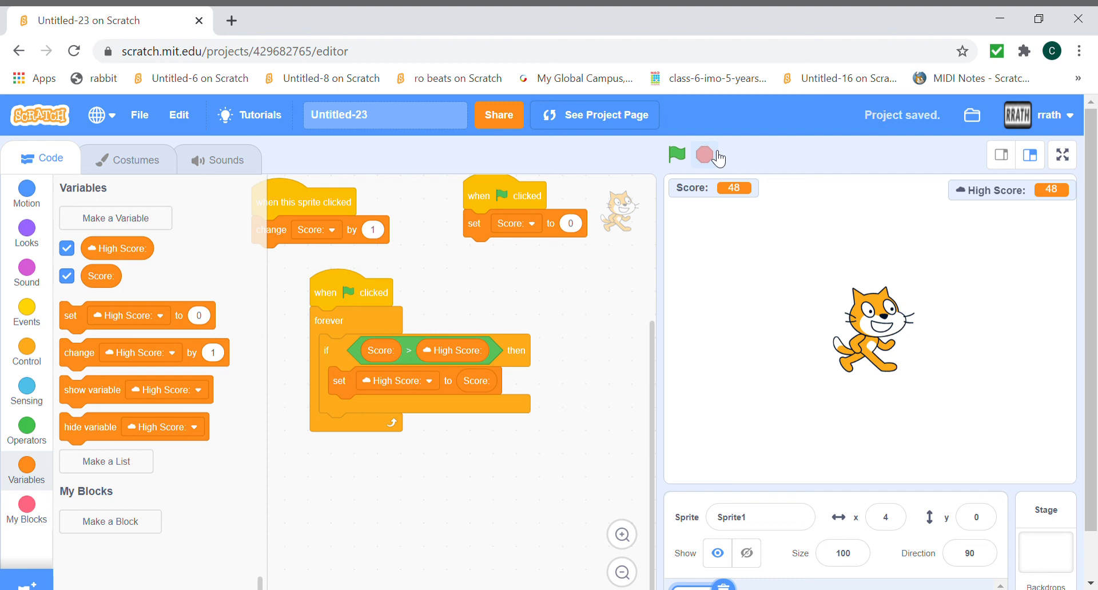